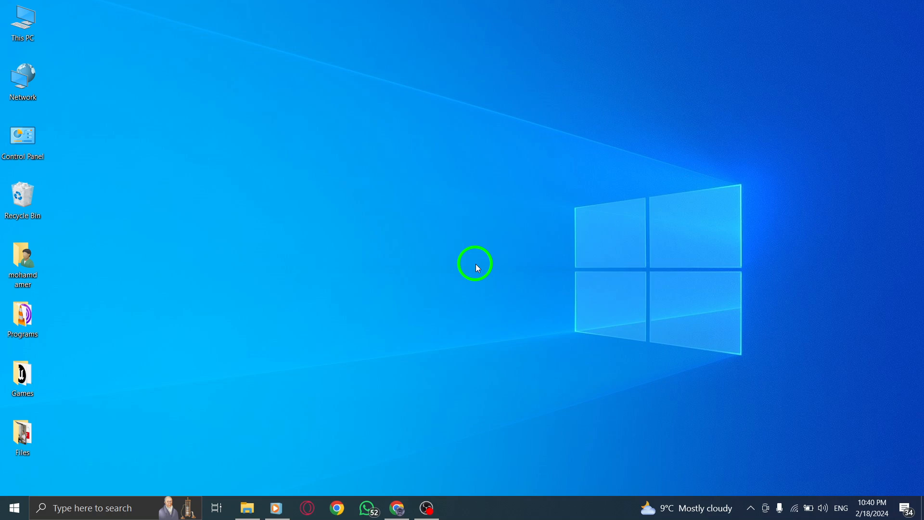
{"action": "mouse_move", "coordinate": [407, 467]}
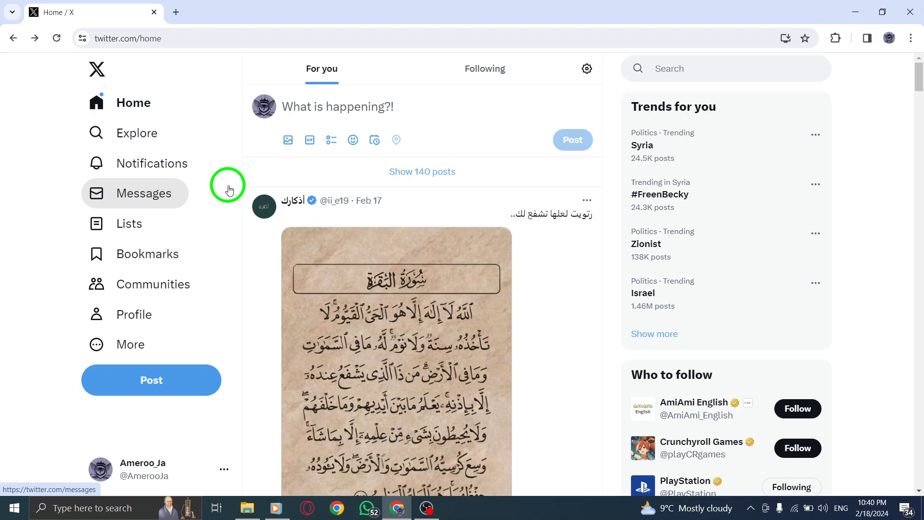
{"action": "mouse_move", "coordinate": [227, 190]}
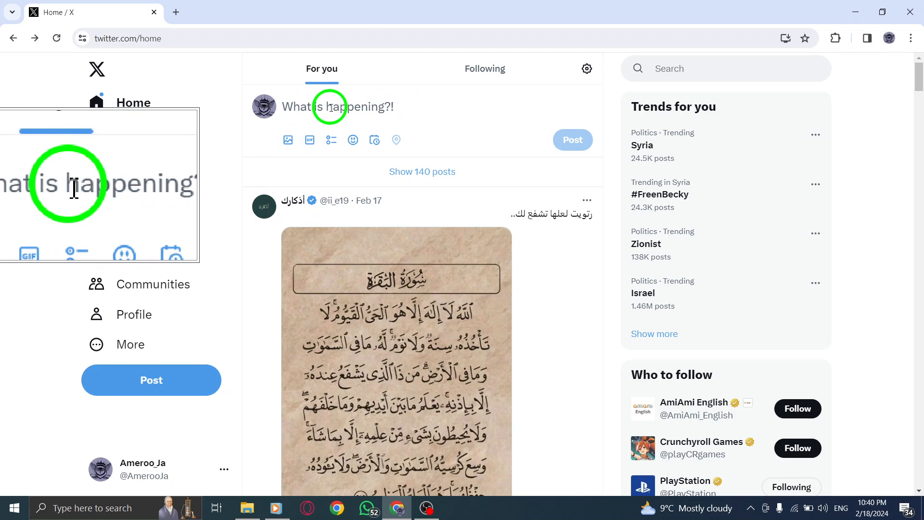
Draft a new post reading 'hello world' in the home-feed composer
{"action": "left_click", "coordinate": [331, 106]}
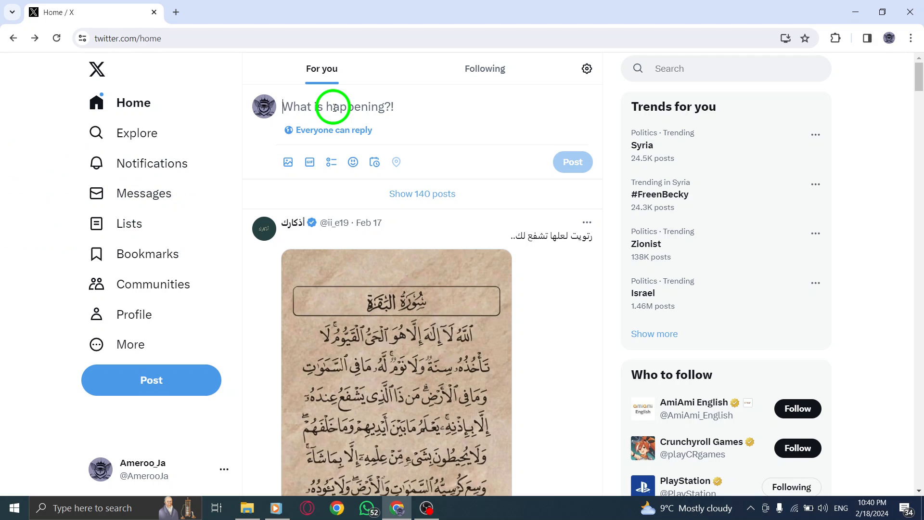
{"action": "type", "text": "hell"}
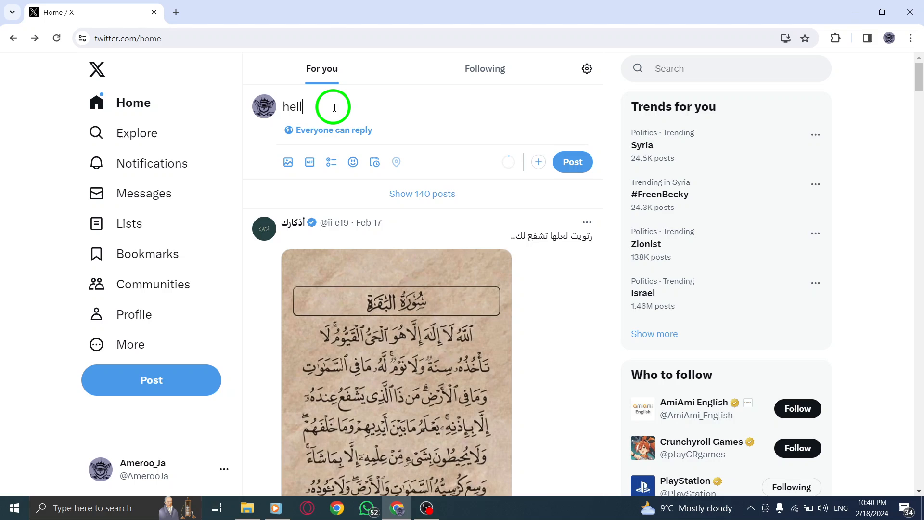
{"action": "type", "text": "o world"}
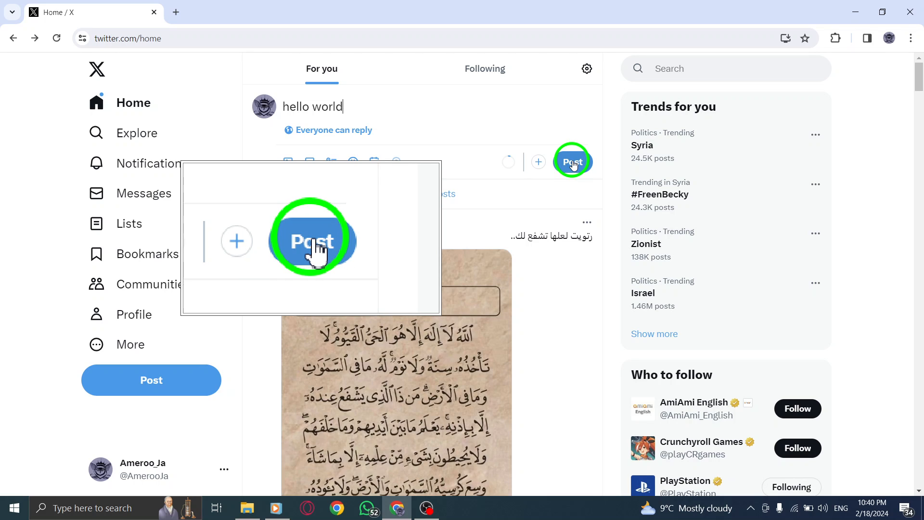
Post the 'hello world' draft so it appears at the top of the feed
{"action": "left_click", "coordinate": [572, 162]}
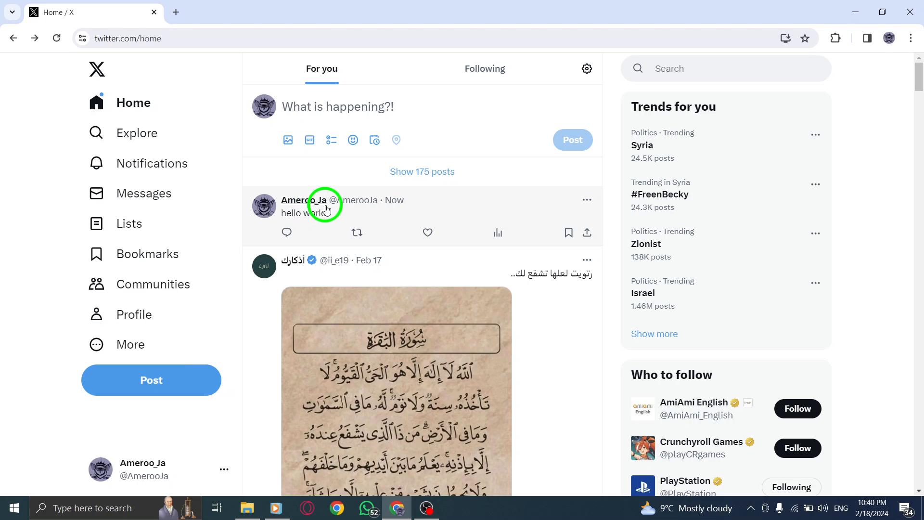
{"action": "mouse_move", "coordinate": [424, 205]}
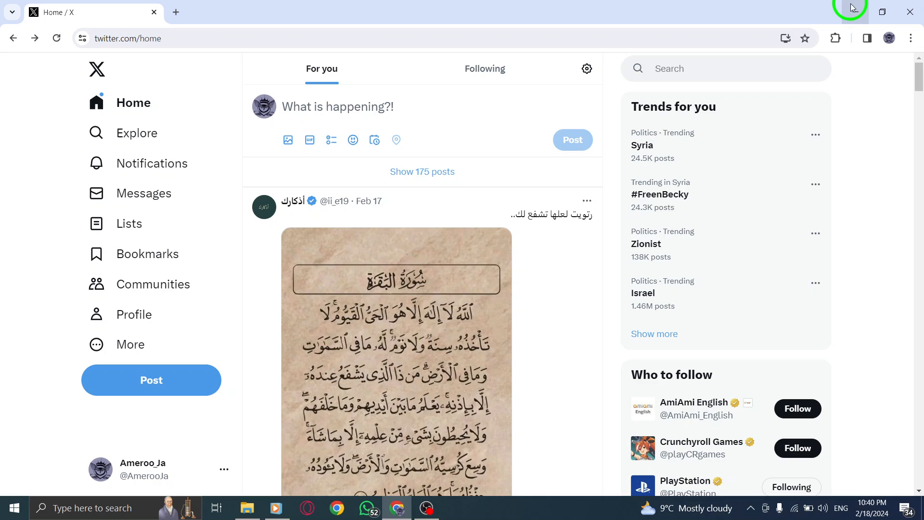
Close the Chrome window, returning to the Windows desktop
{"action": "left_click", "coordinate": [910, 11]}
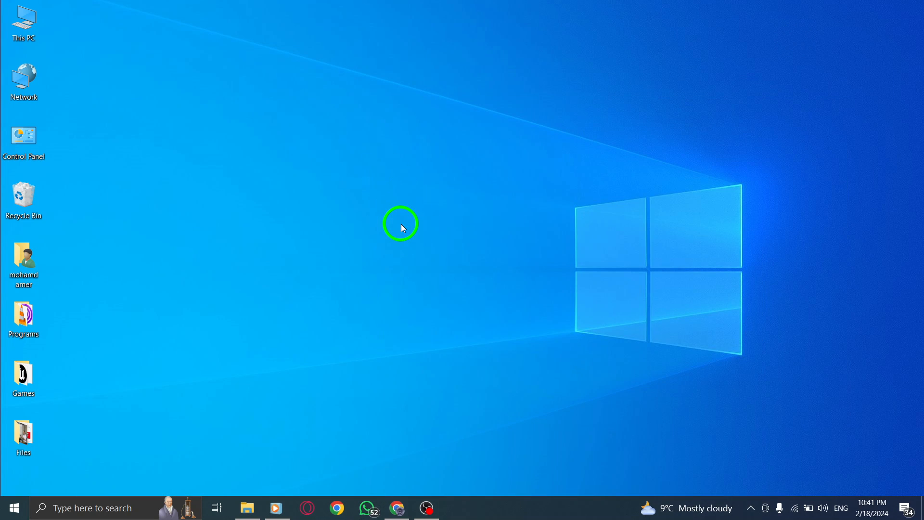